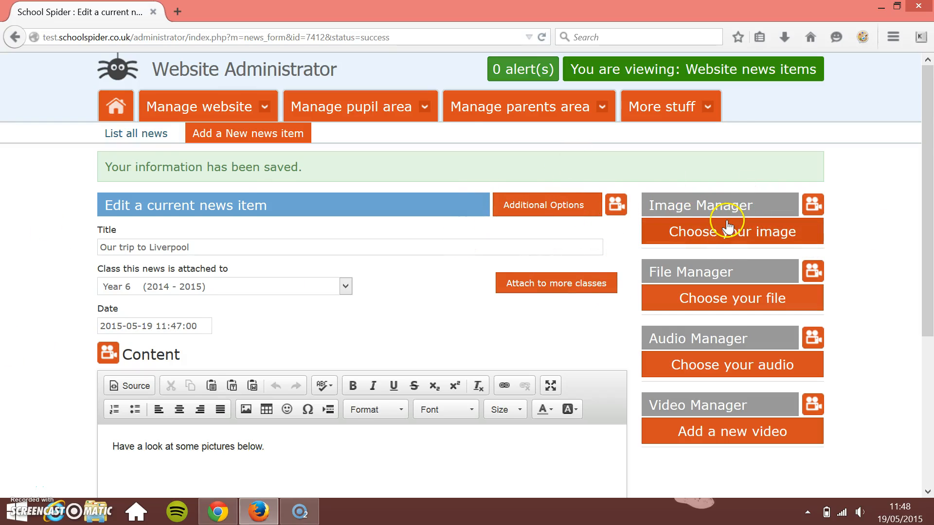
pyautogui.moveTo(706, 219)
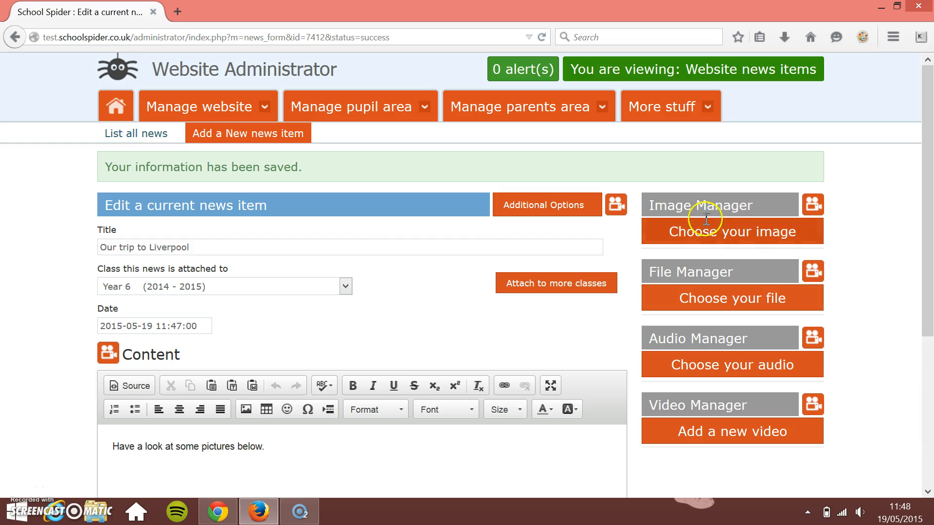
pyautogui.moveTo(400, 286)
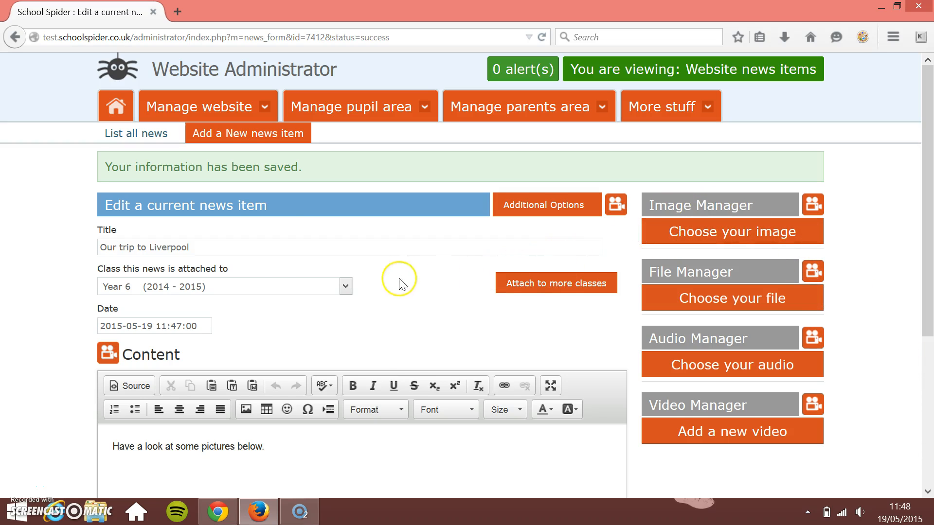
pyautogui.moveTo(261, 141)
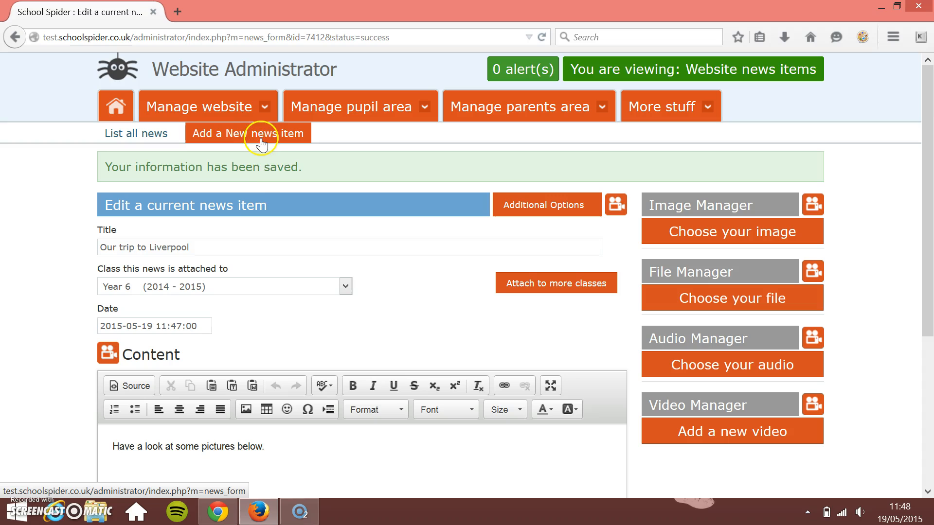
pyautogui.moveTo(261, 106)
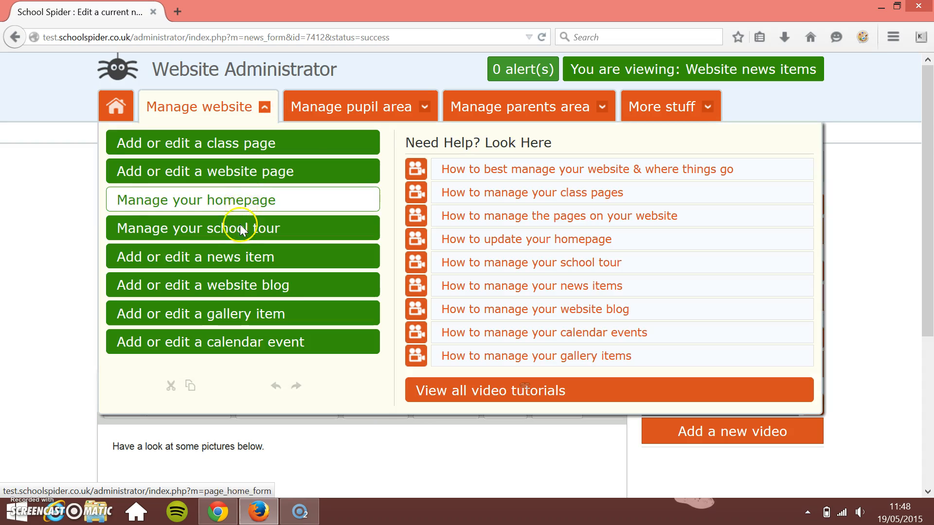
pyautogui.moveTo(238, 317)
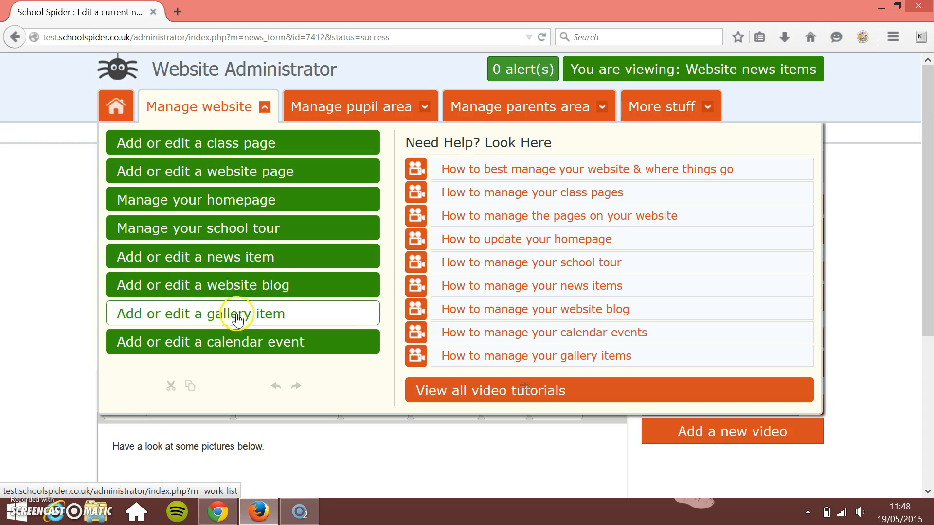
# Browse the file picker from 'Choose your image' to the Files For Demonstration folder
pyautogui.click(238, 313)
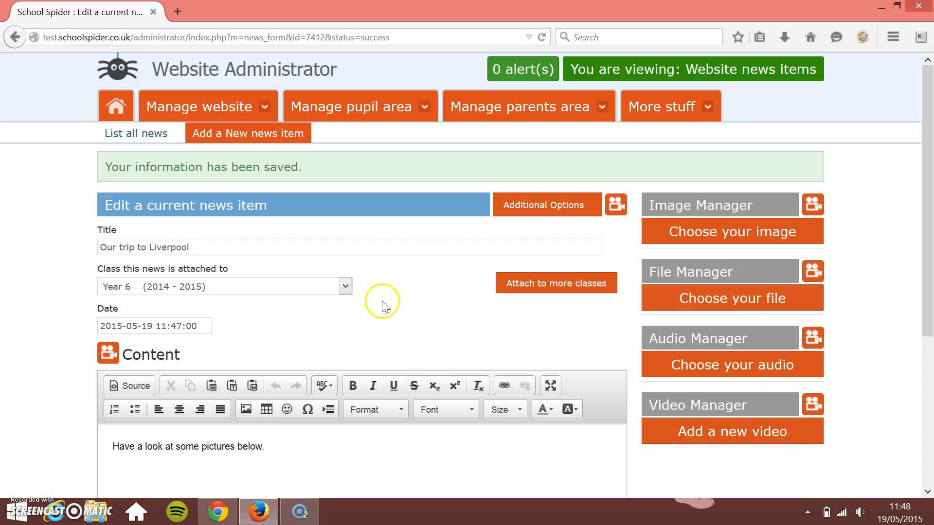
pyautogui.moveTo(649, 279)
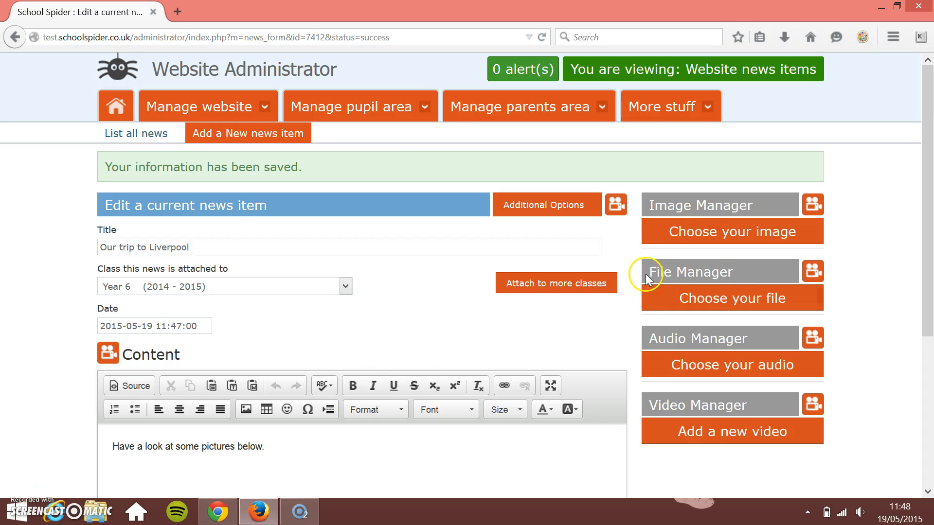
pyautogui.moveTo(679, 262)
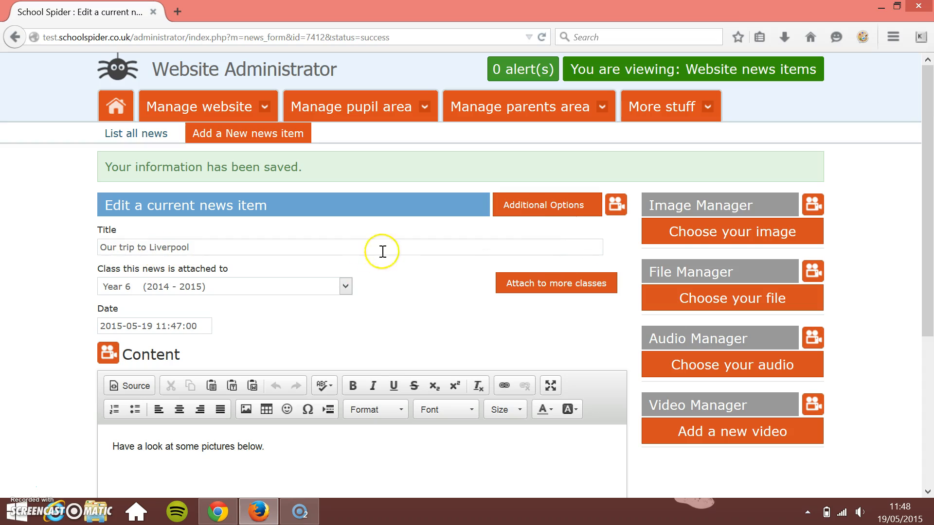
pyautogui.moveTo(670, 207)
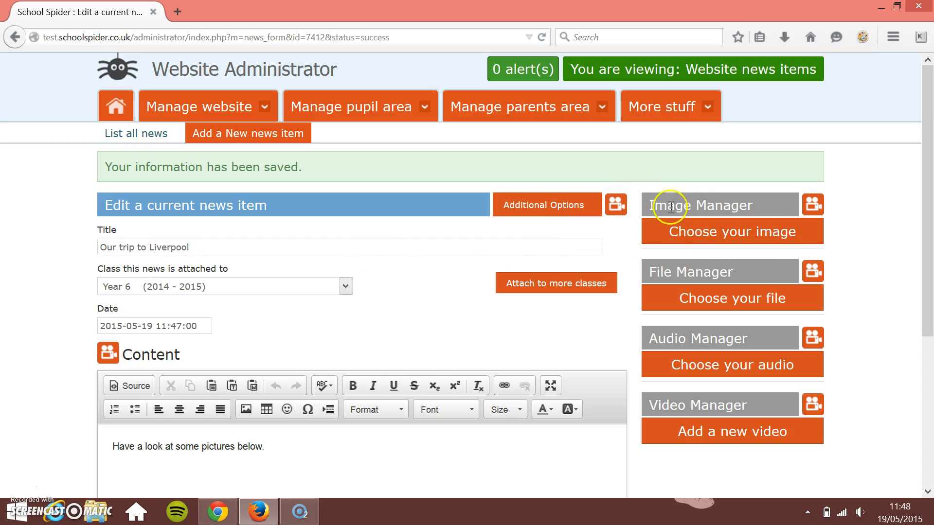
pyautogui.moveTo(724, 237)
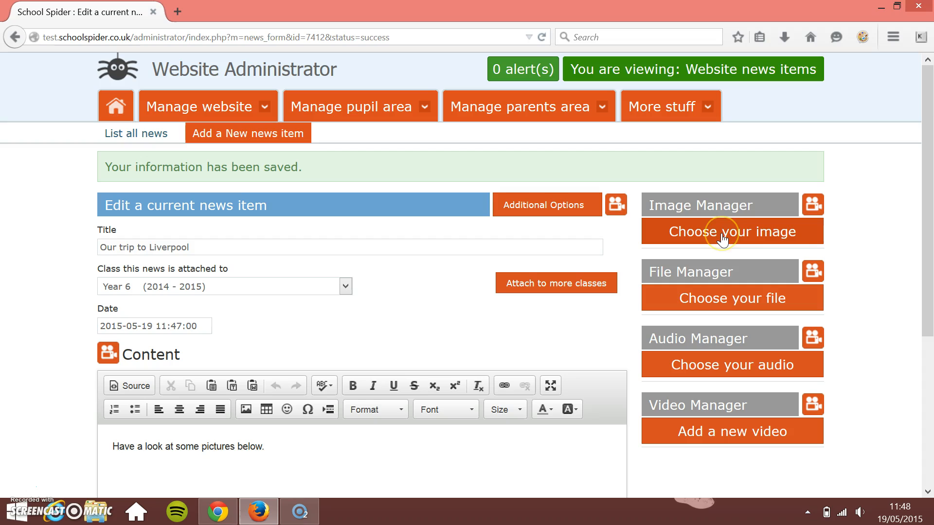
pyautogui.click(732, 232)
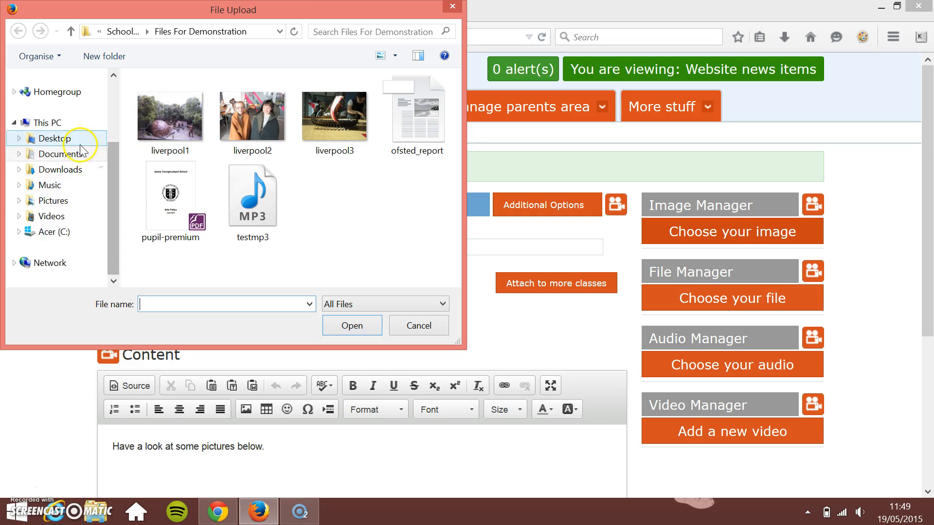
pyautogui.click(53, 232)
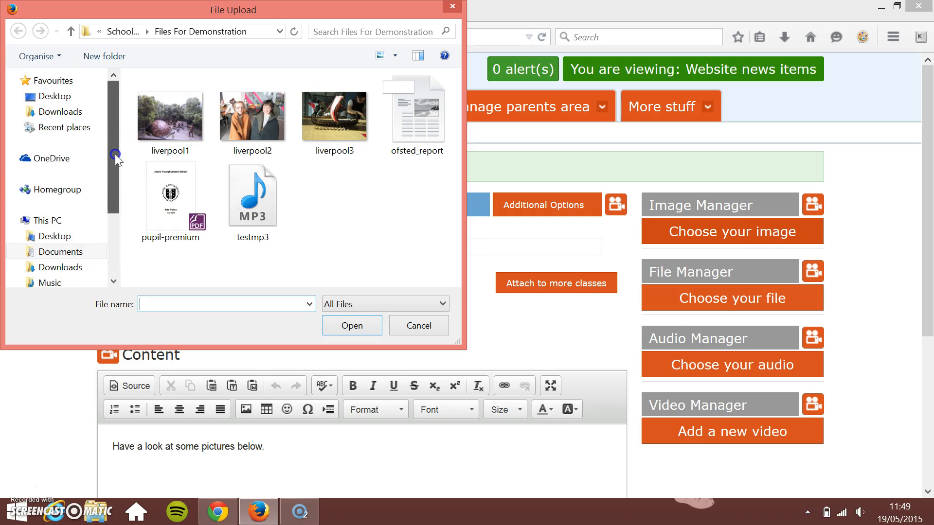
pyautogui.click(160, 119)
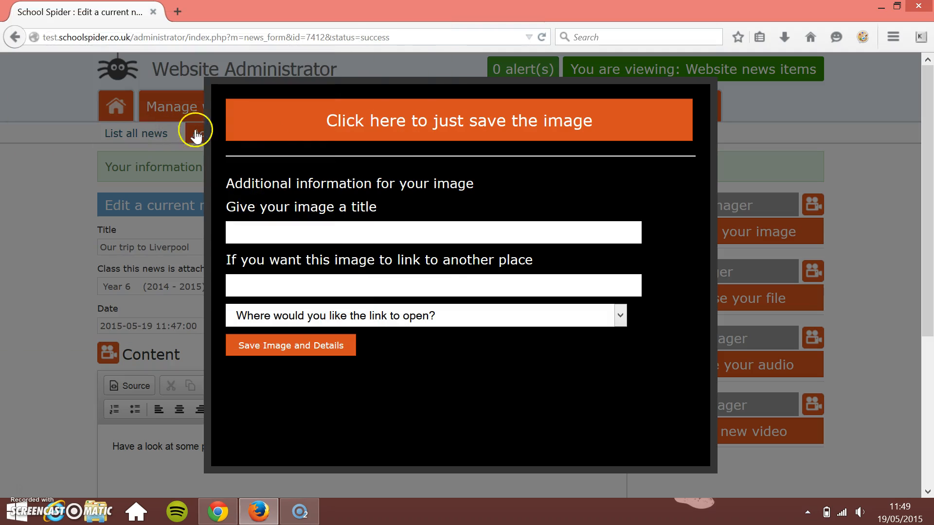
pyautogui.moveTo(422, 128)
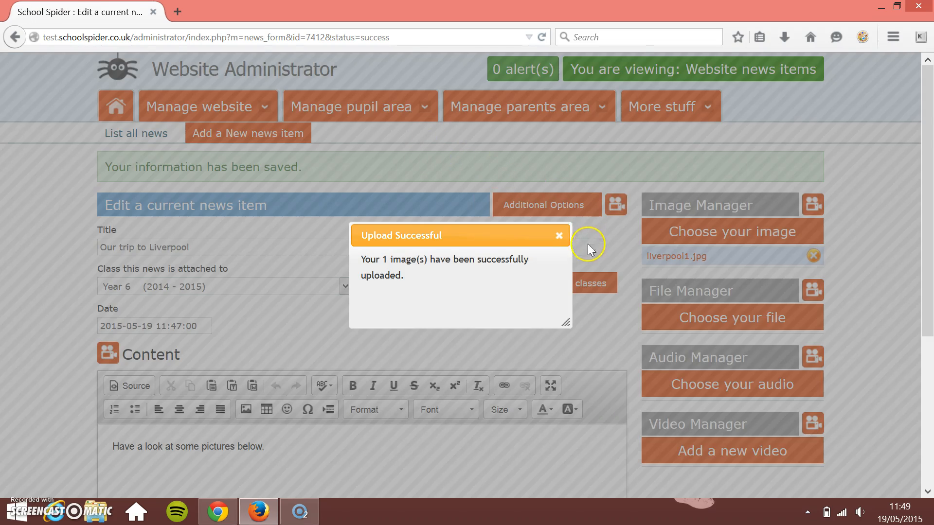
# Dismiss the Upload Successful popup after liverpool1.jpg is attached
pyautogui.click(559, 235)
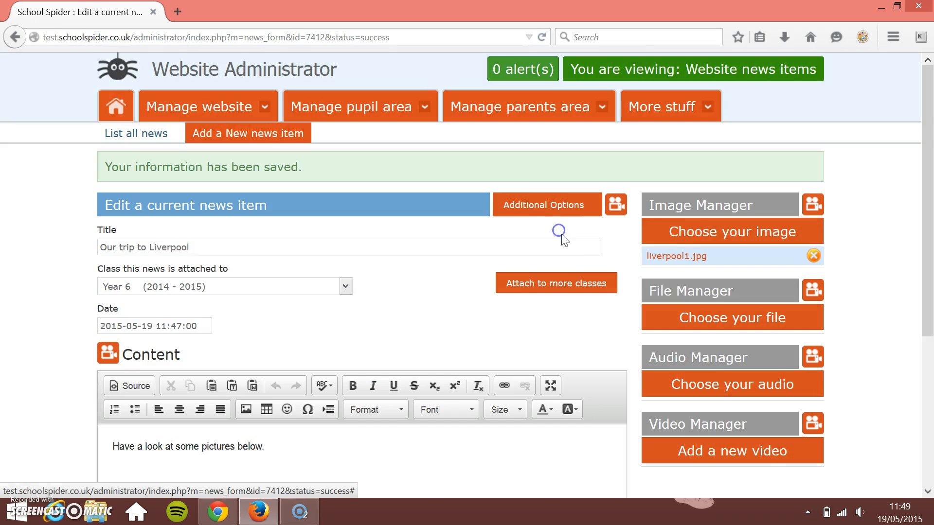
# Select liverpool2 and liverpool3 together in the file picker and start their upload
pyautogui.click(731, 232)
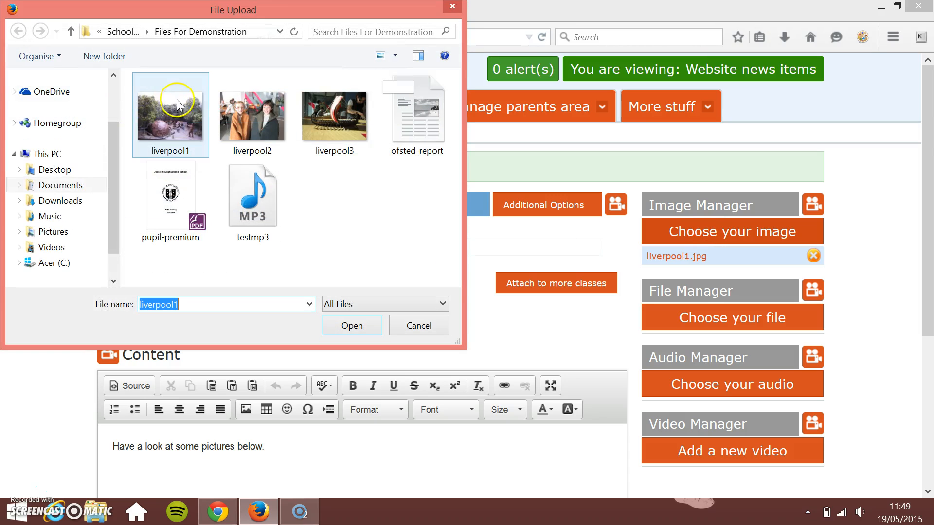
pyautogui.moveTo(240, 121)
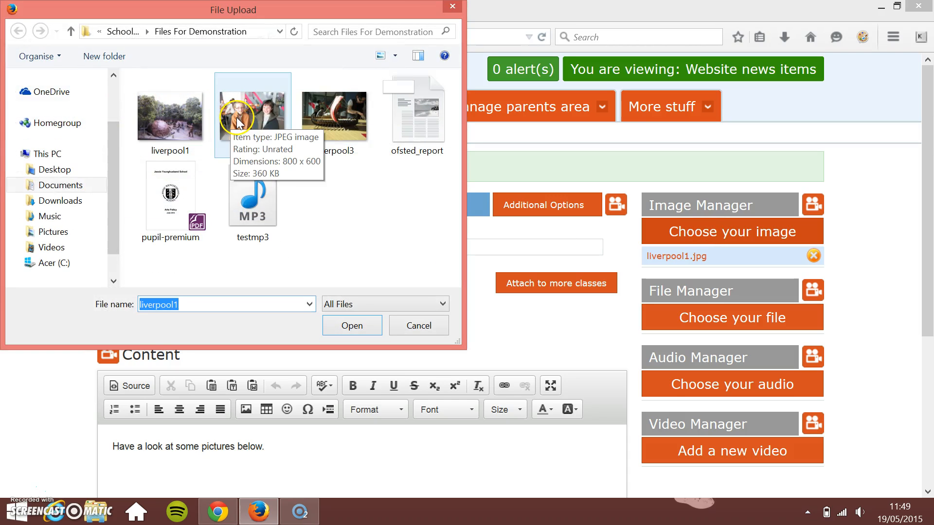
pyautogui.click(252, 115)
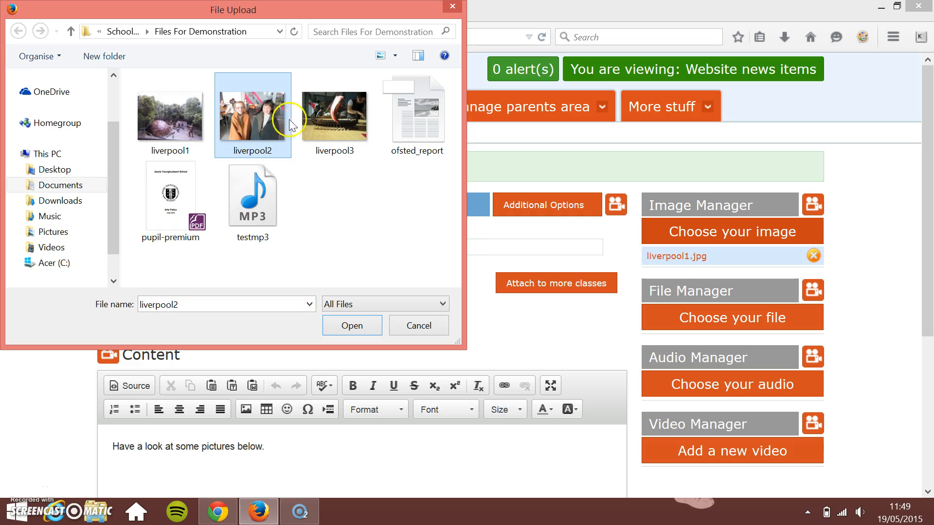
pyautogui.click(335, 115)
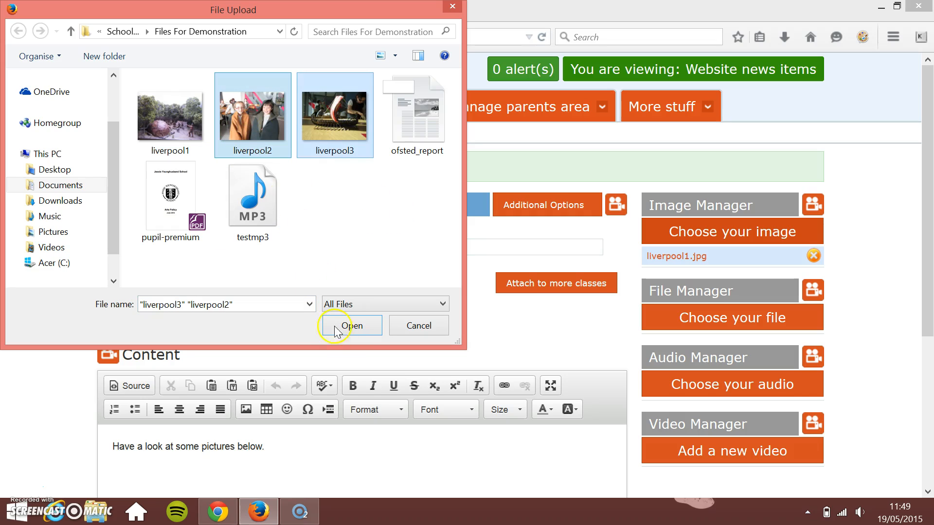
pyautogui.click(352, 325)
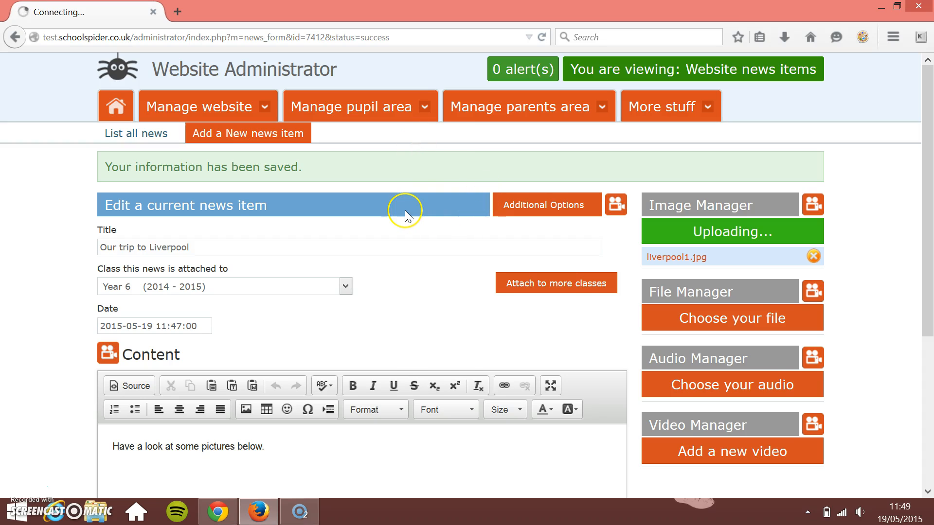
pyautogui.moveTo(636, 400)
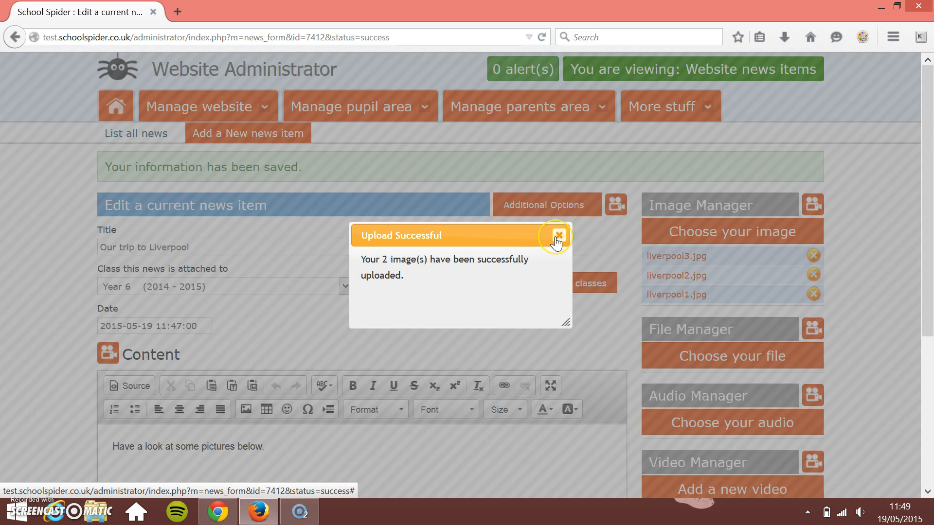
# Dismiss the Upload Successful popup, leaving three liverpool images listed
pyautogui.click(558, 236)
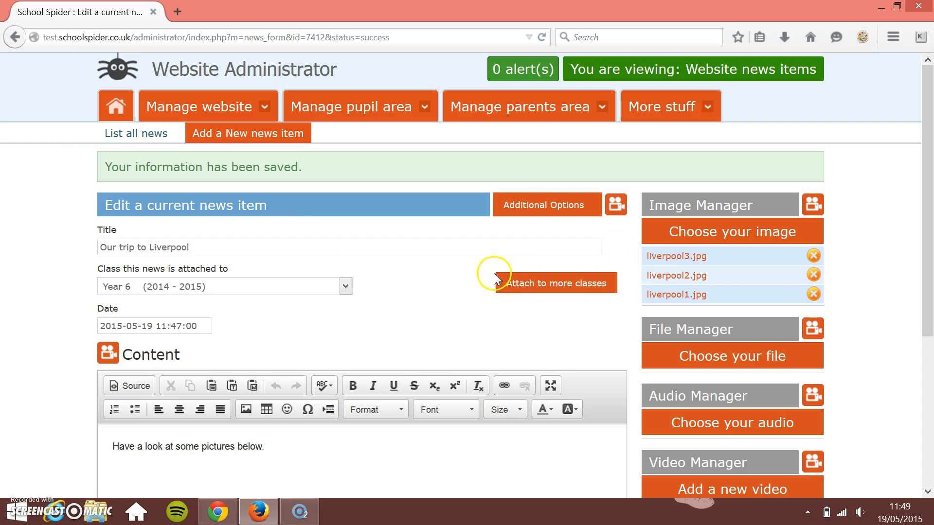
pyautogui.moveTo(393, 275)
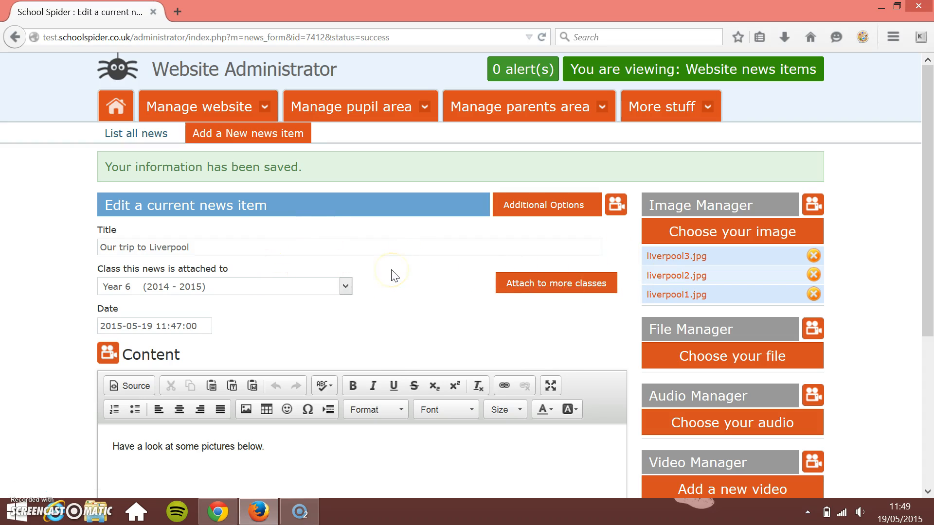